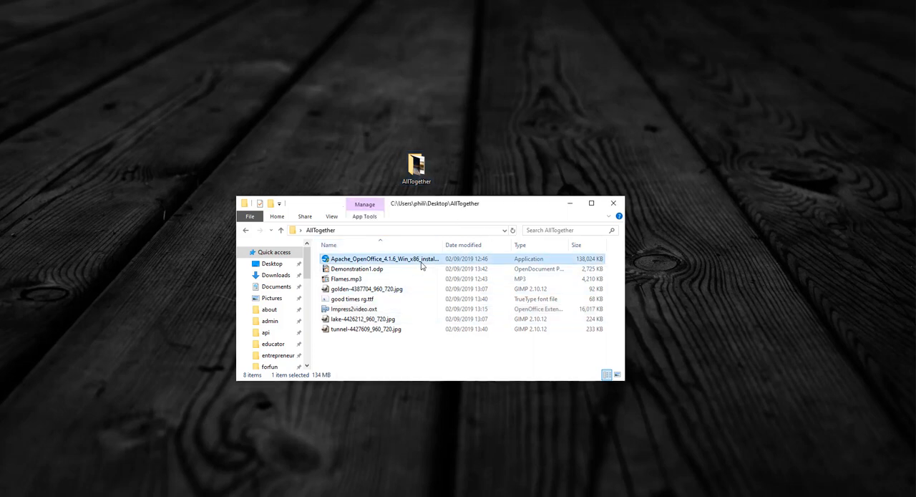
mouse_move(379, 314)
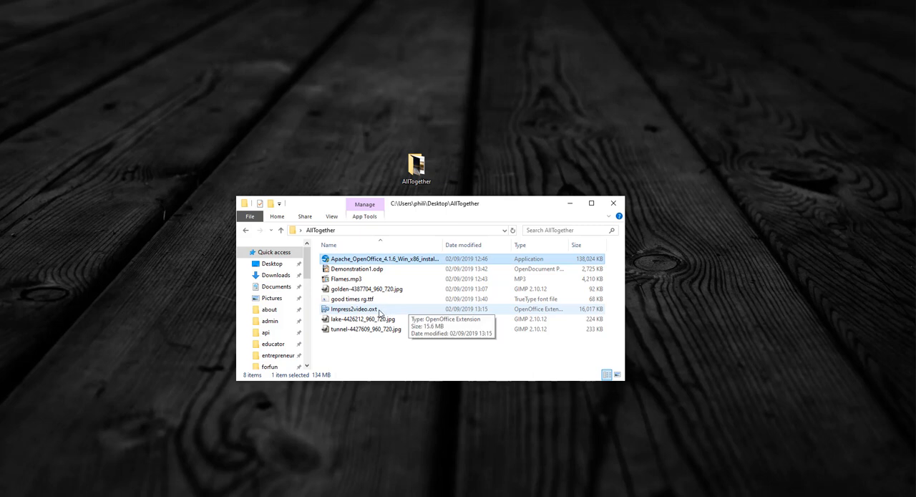
Launch Apache OpenOffice from the Impress2video.oxt extension in the AllTogether folder.
click(352, 309)
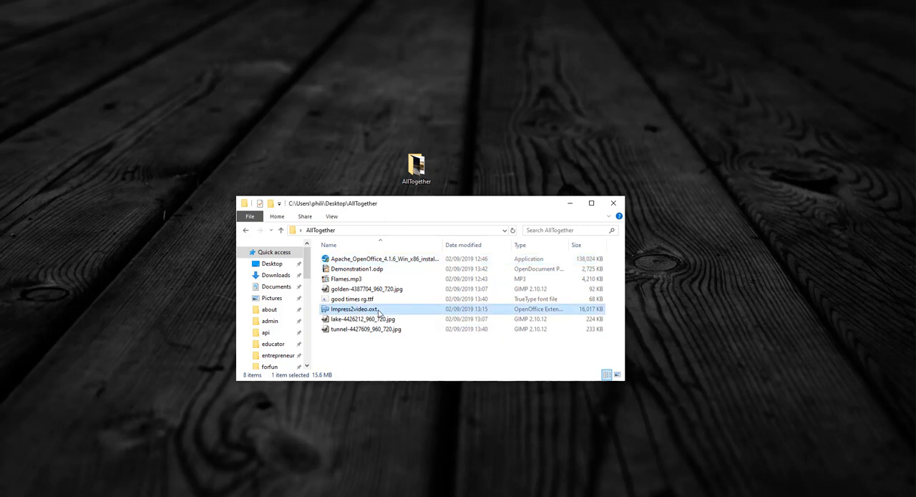
click(349, 298)
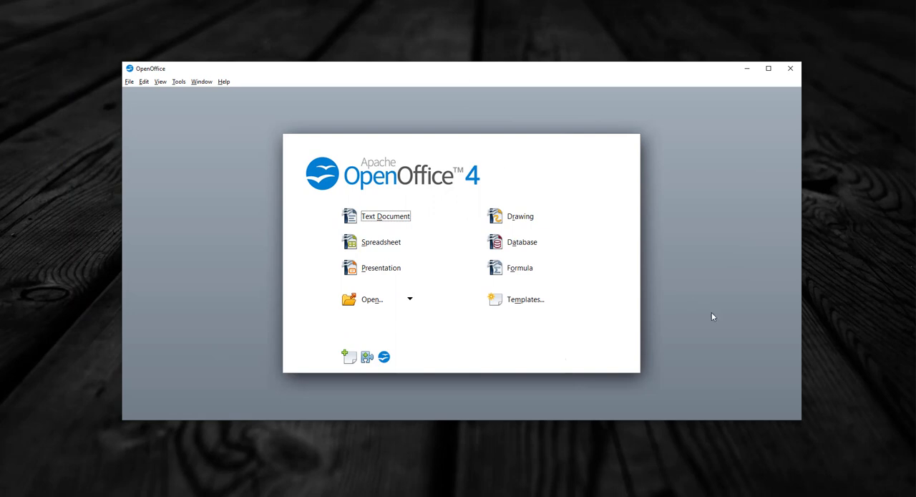
mouse_move(381, 267)
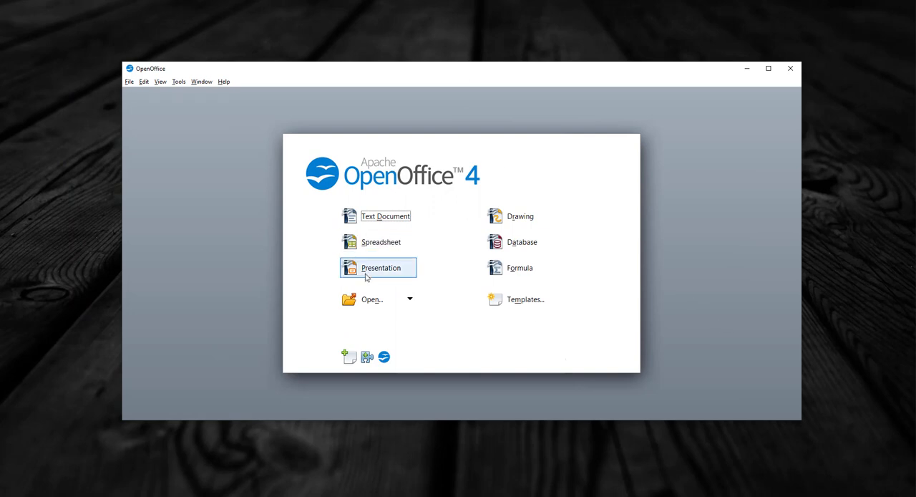
Start a new presentation in the wizard and choose the Black and White background design.
click(381, 267)
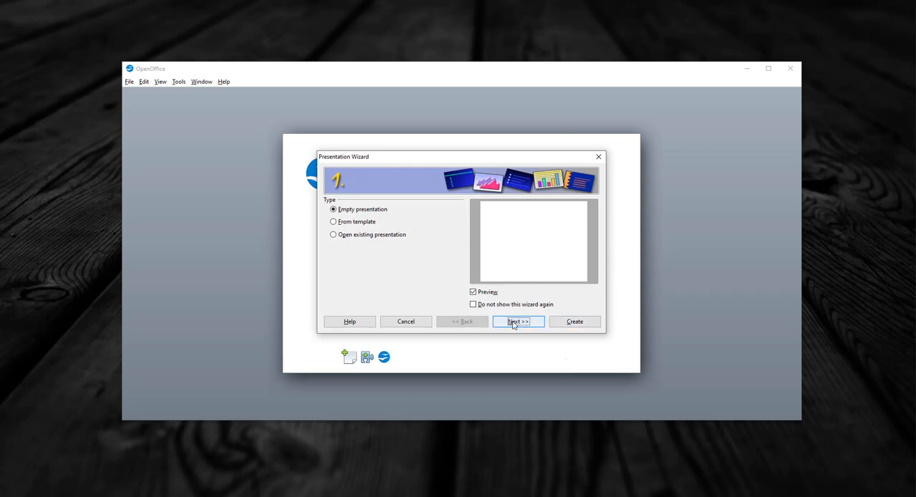
click(518, 320)
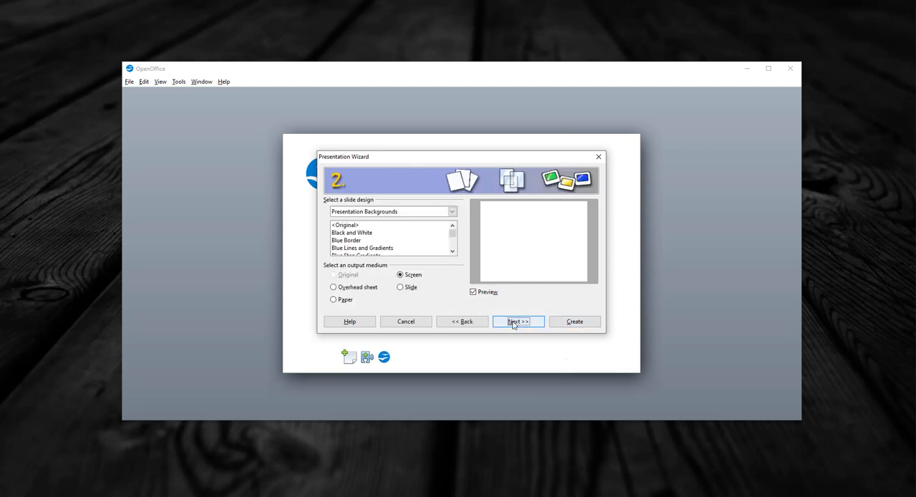
click(352, 231)
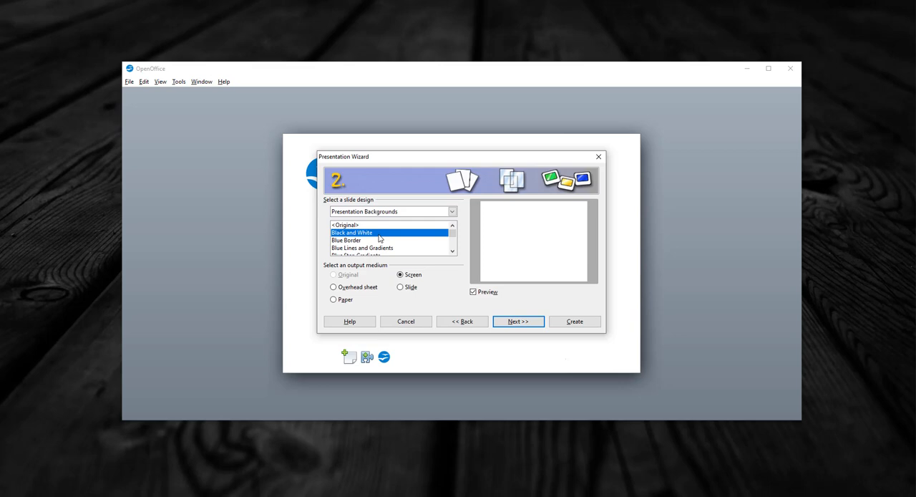
click(353, 232)
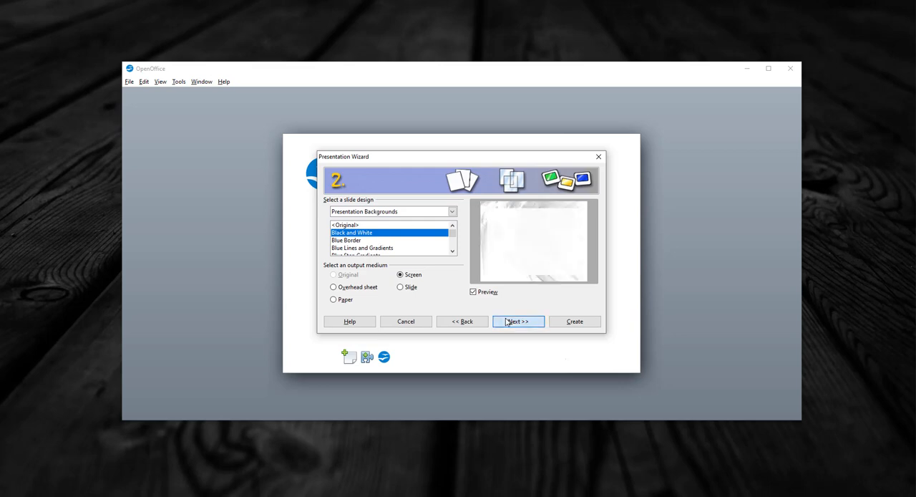
click(518, 321)
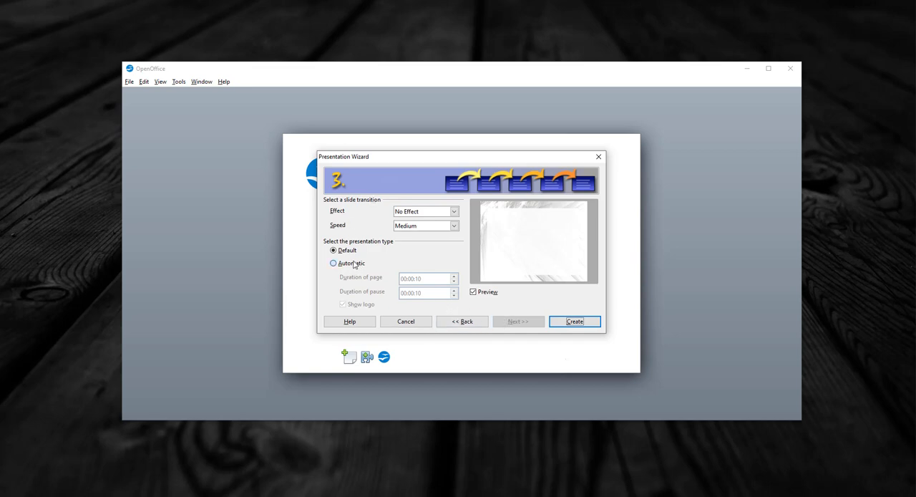
Set automatic slide advance with the Wipe Right effect and create the presentation.
click(334, 262)
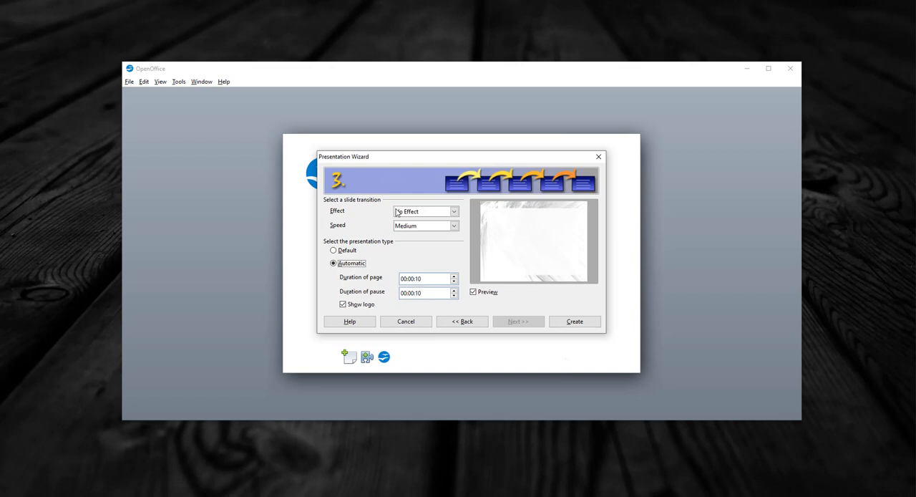
click(453, 212)
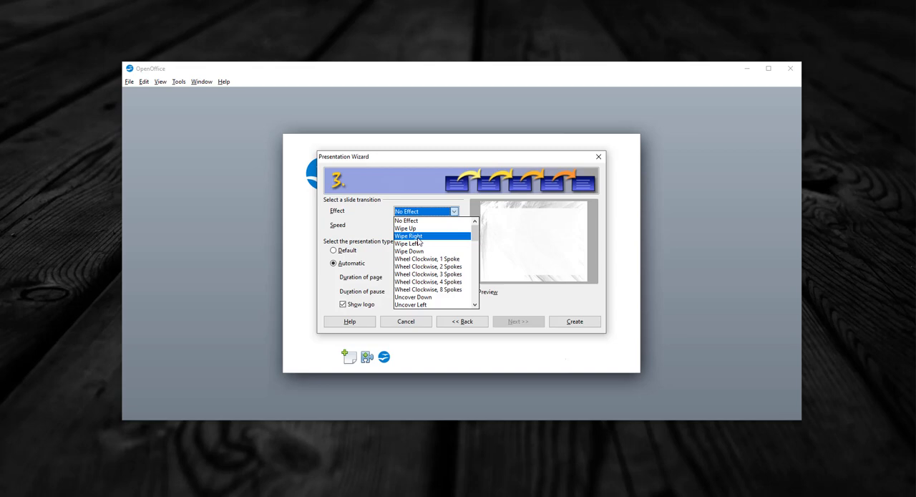
click(409, 235)
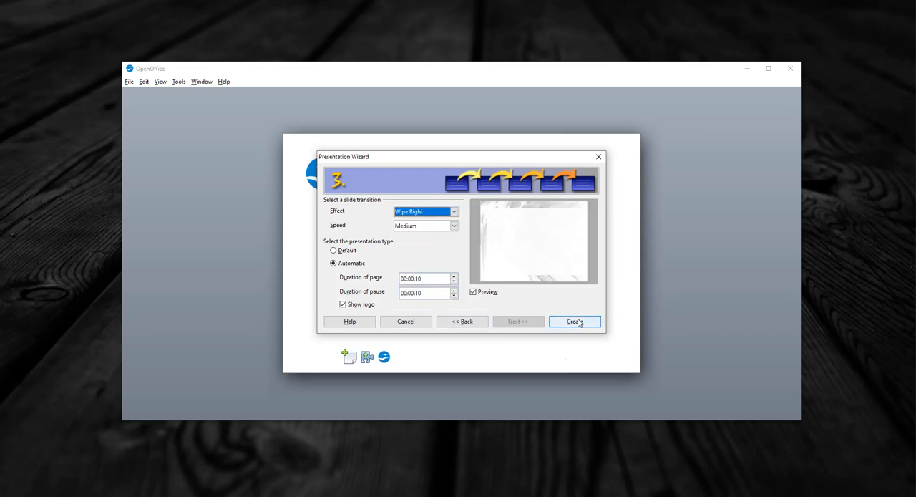
click(574, 320)
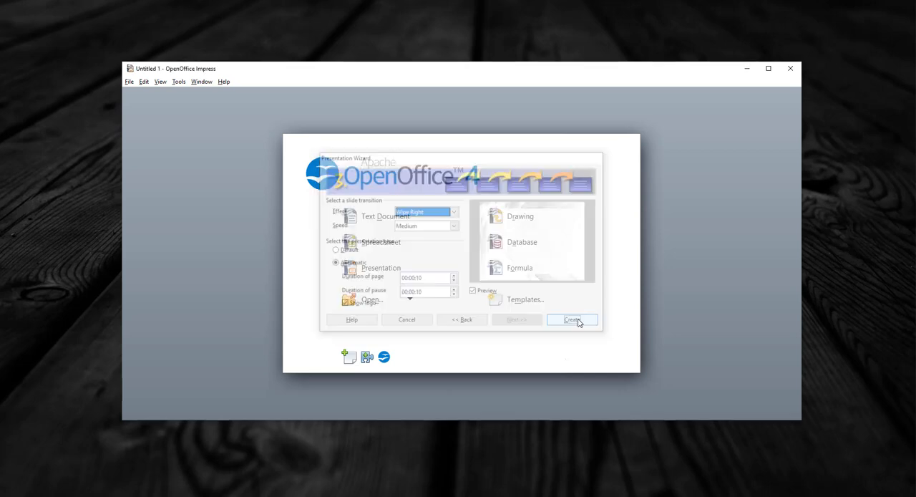
Enter 'Demonstration' as the first slide's title.
click(572, 319)
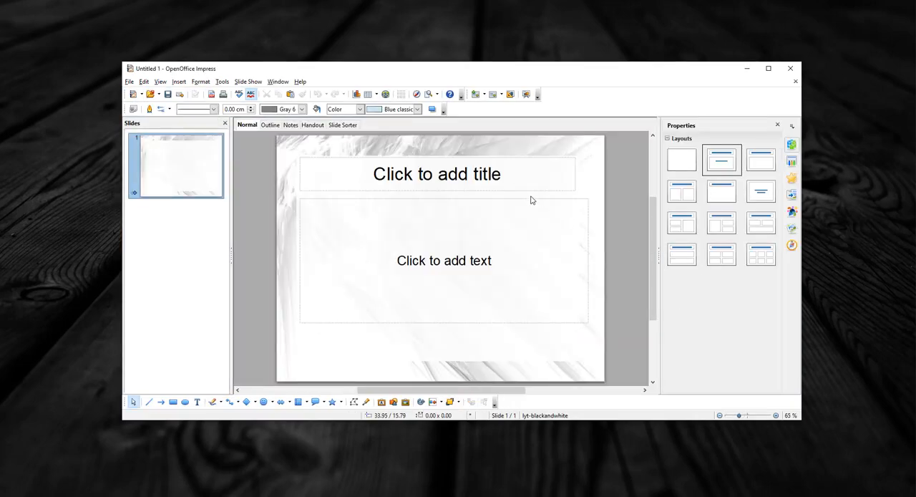
click(436, 173)
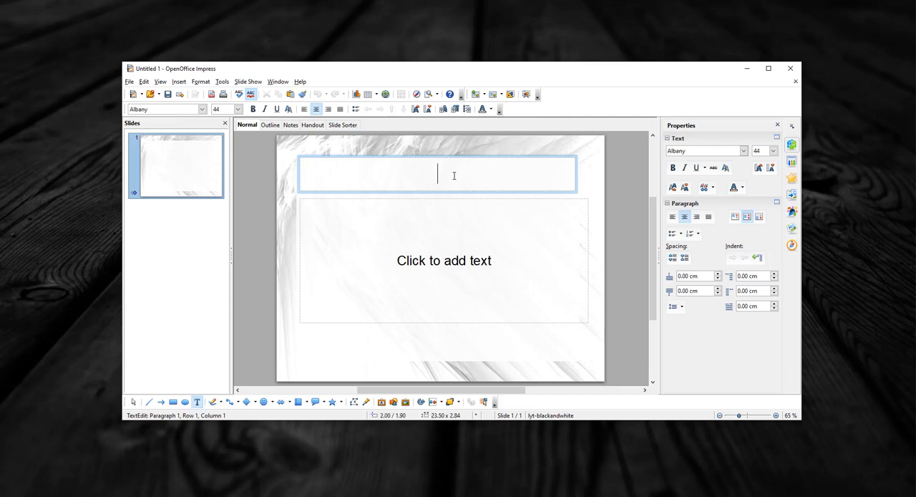
text(Demonstrat)
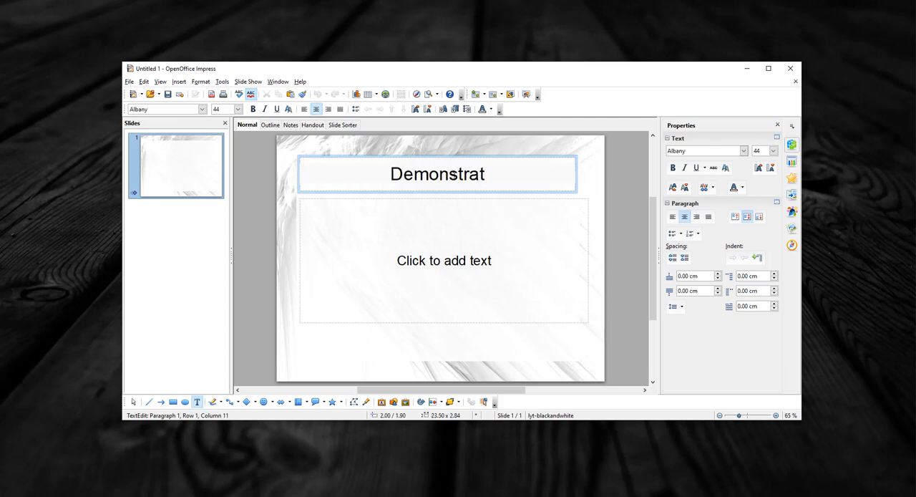
text(ion)
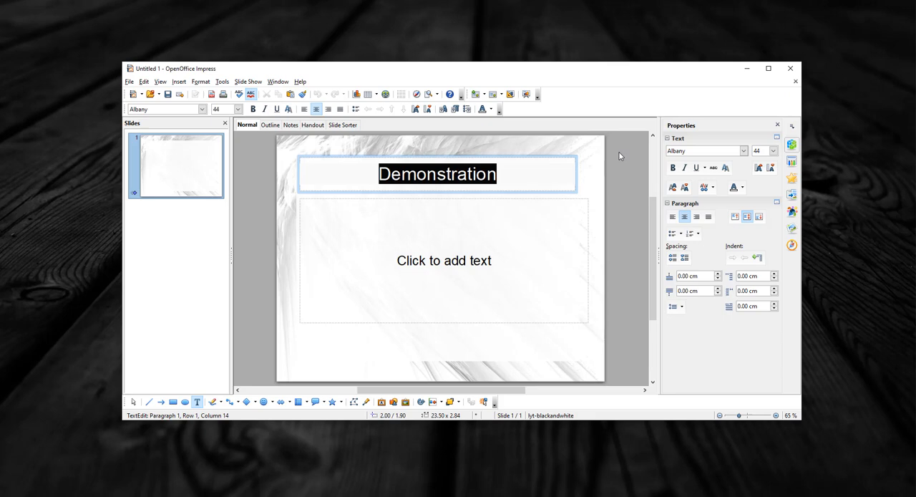
Restyle the title text in the Good Times RG font.
click(743, 150)
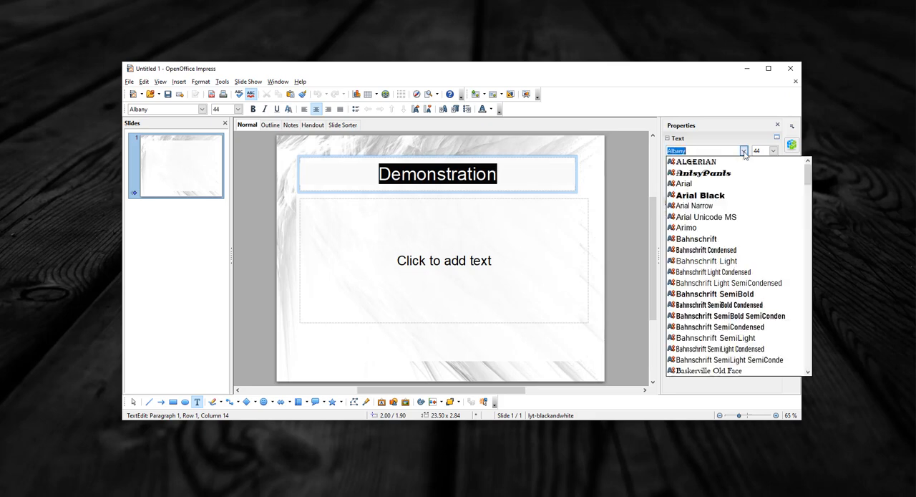
scroll(down, 3)
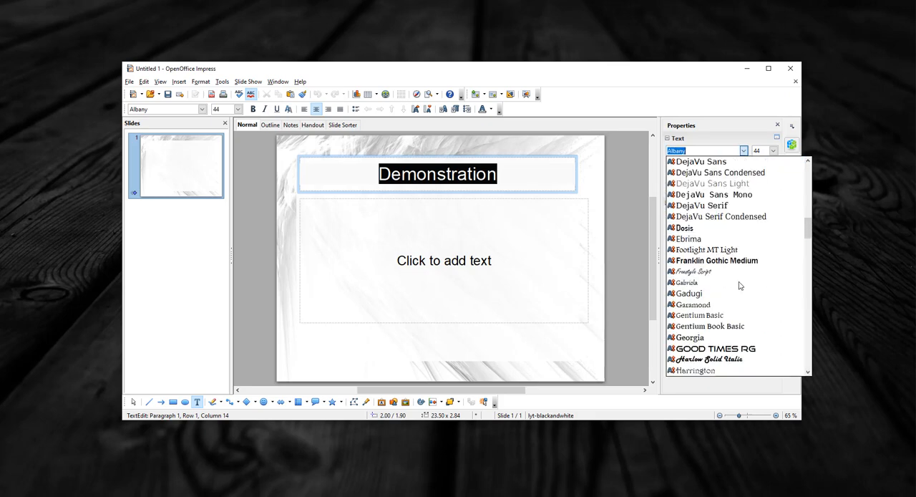
click(717, 349)
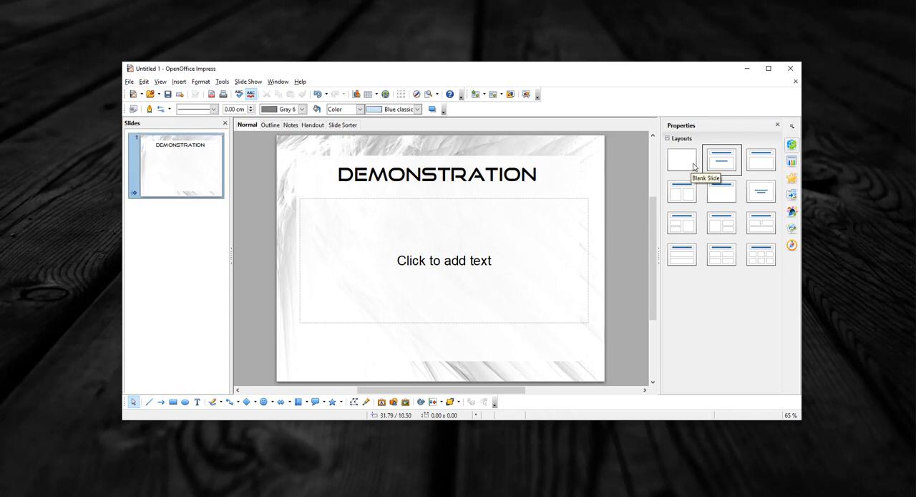
Switch the title slide to Blank layout and add three blank slides, returning to slide 2.
click(681, 159)
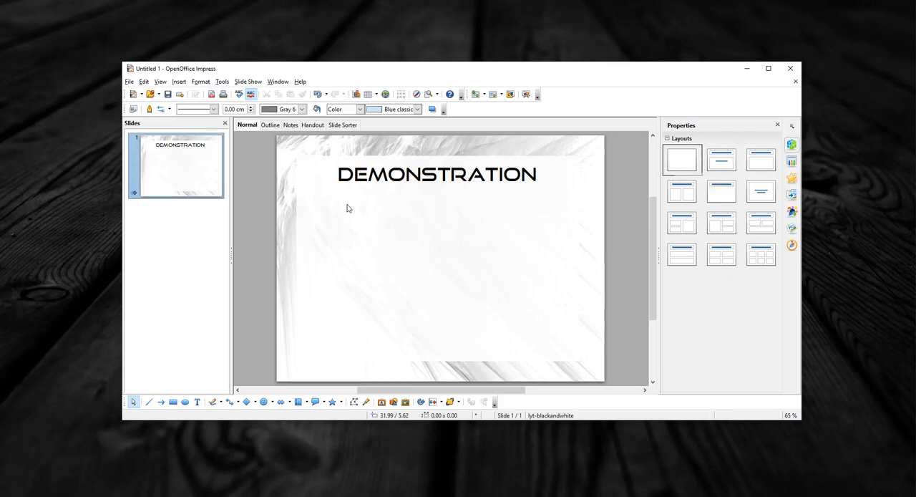
click(175, 237)
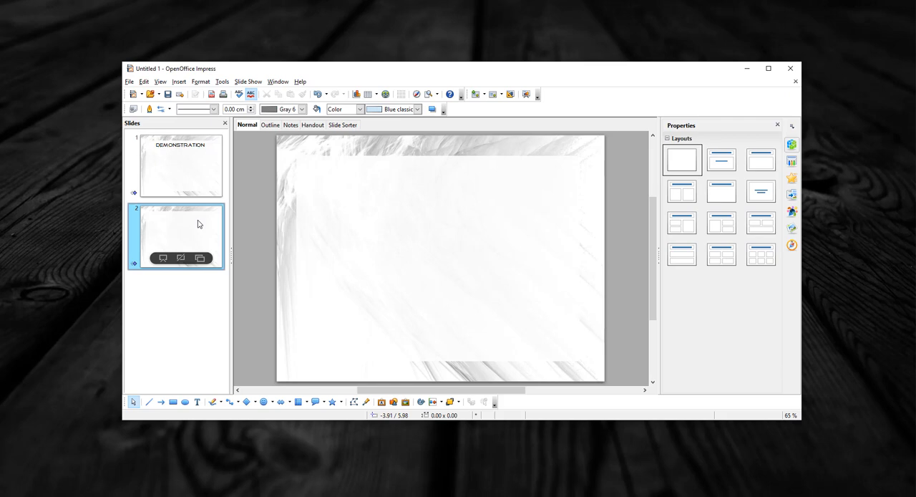
click(181, 166)
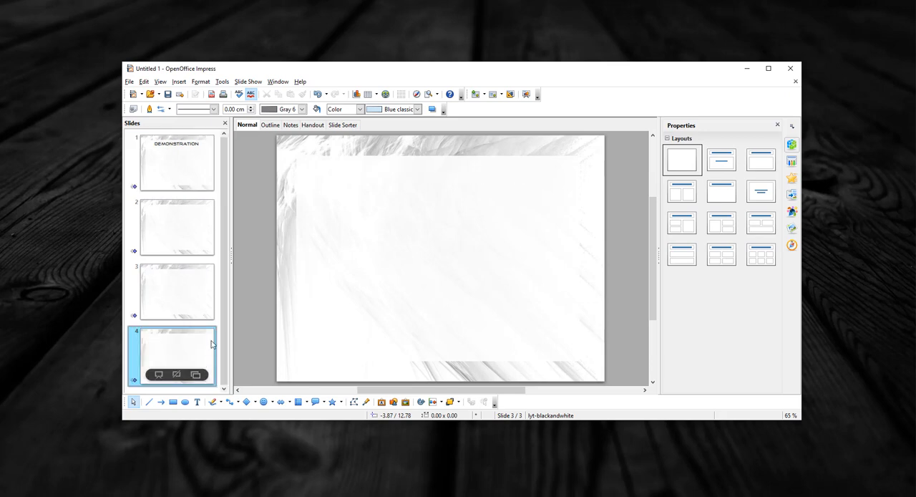
click(176, 227)
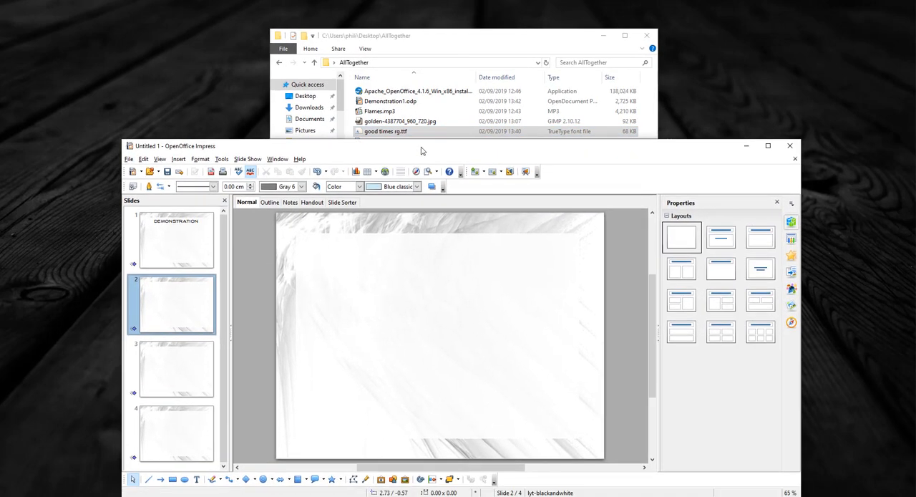
Enlarge the golden landscape photo on slide 2 to fill the slide.
click(398, 120)
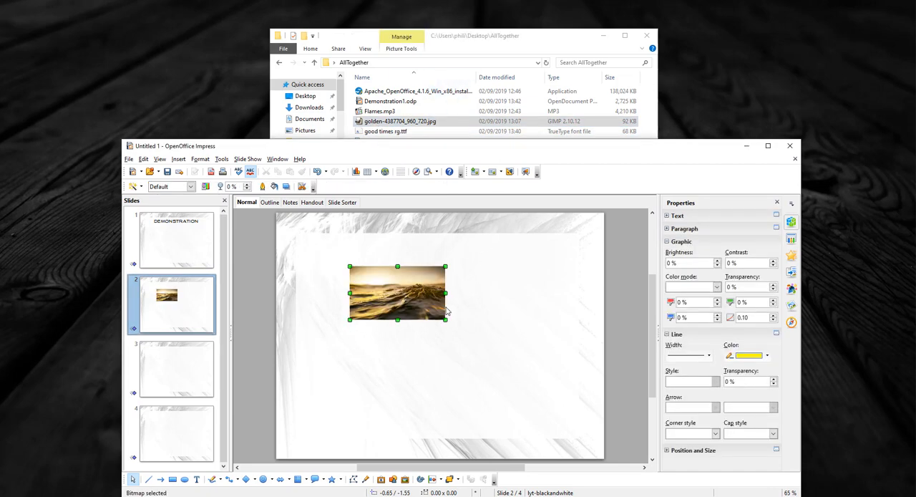
click(174, 369)
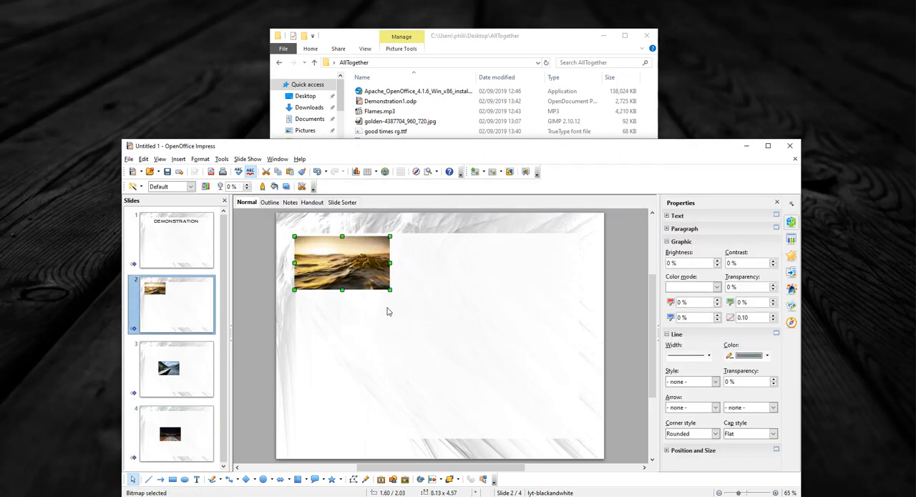
drag(390, 289, 586, 435)
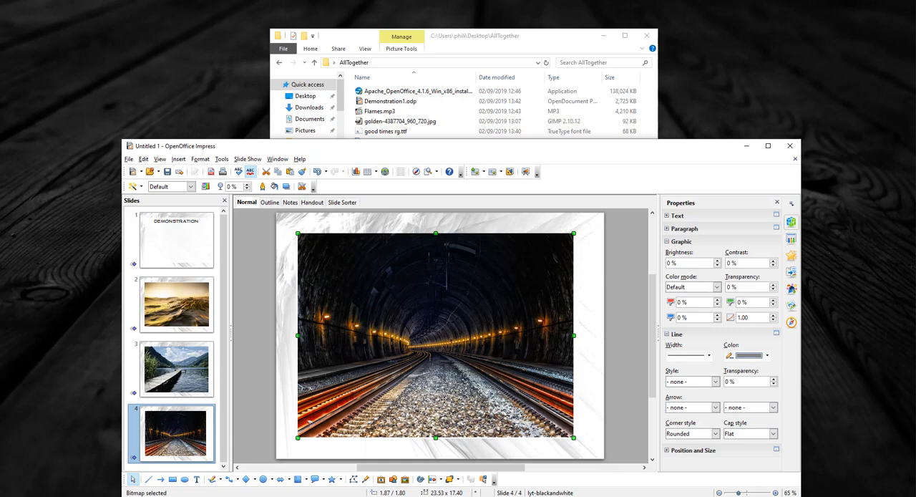
Export as video to DemonstrationVideo1 in the AllTogether folder on the desktop.
click(129, 157)
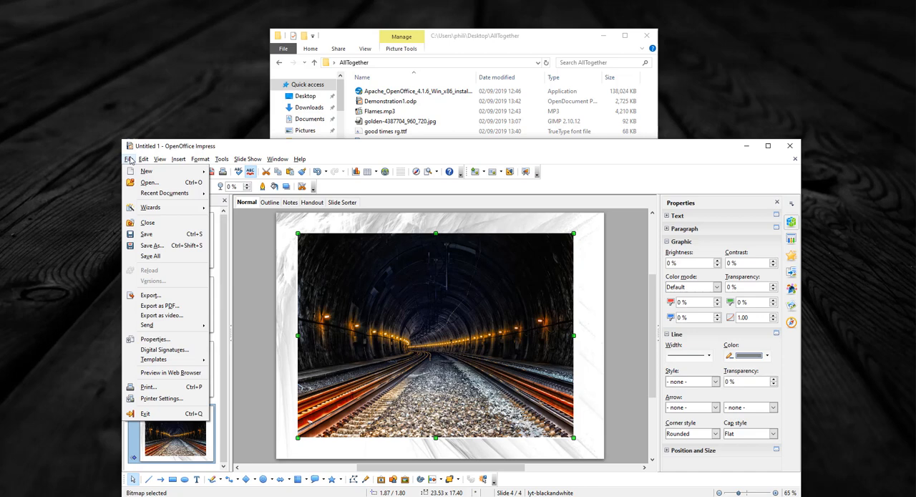
mouse_move(160, 315)
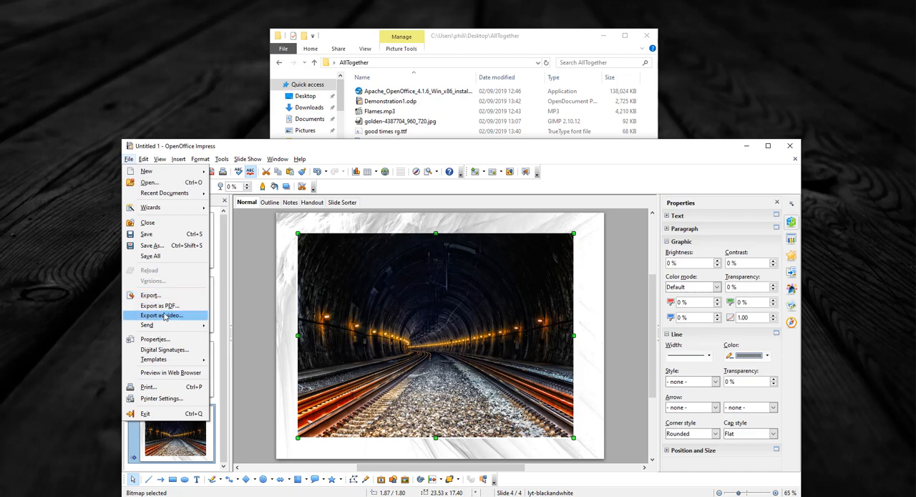
mouse_move(191, 318)
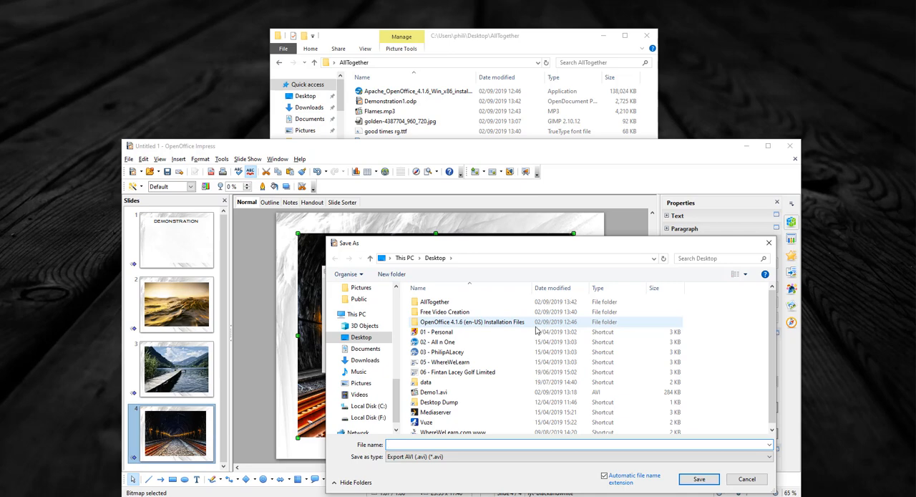
click(436, 300)
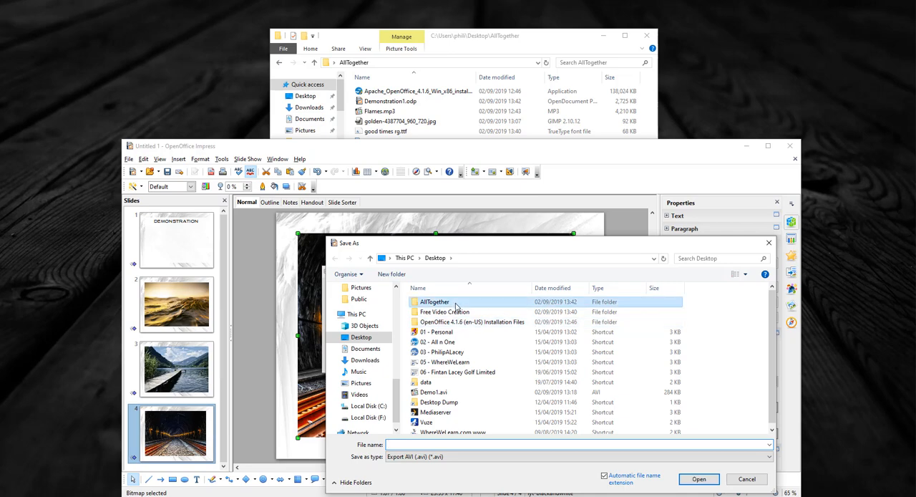
double_click(434, 301)
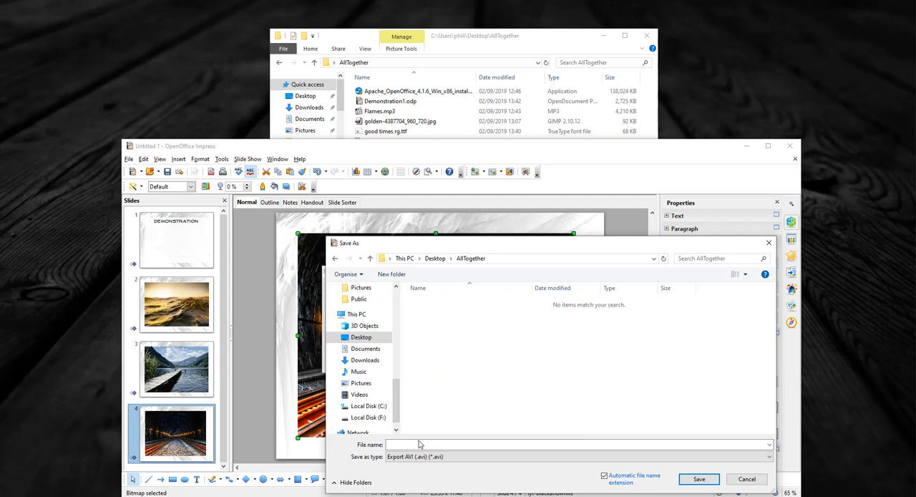
text(DemonstrationVideo1)
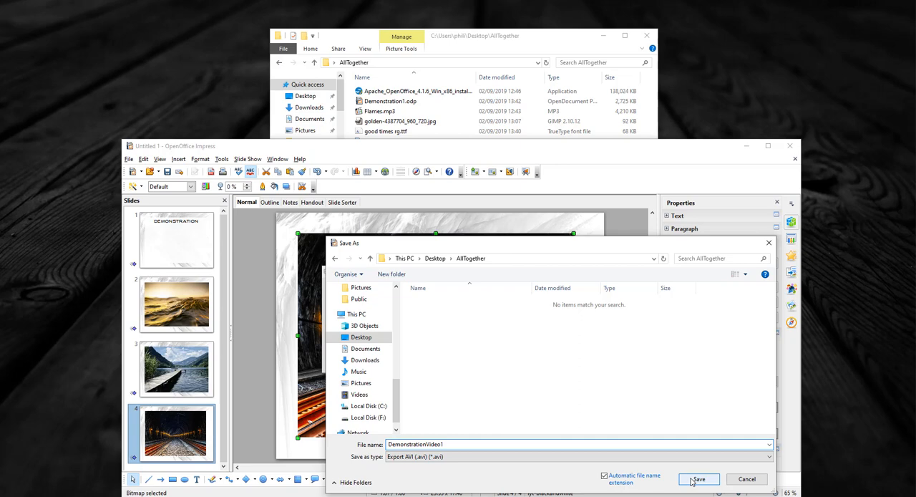
click(699, 478)
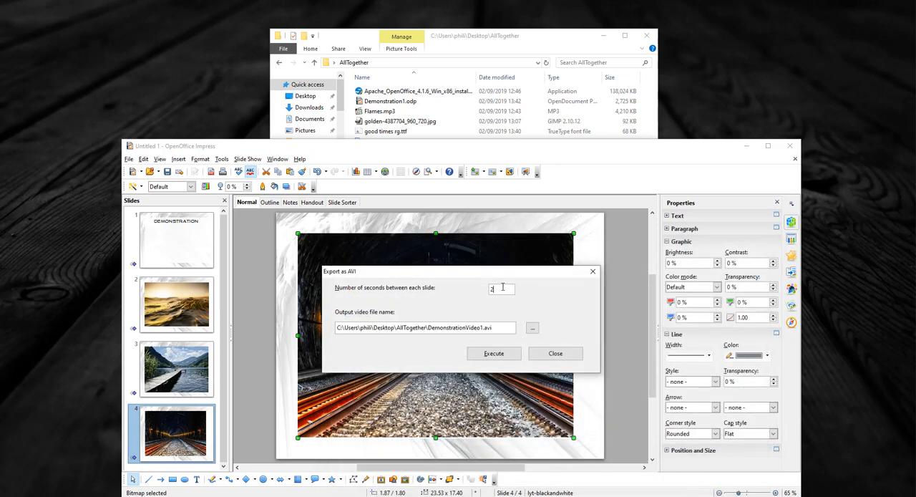
Export DemonstrationVideo1.avi at 10 seconds per slide and close the export window.
text(10)
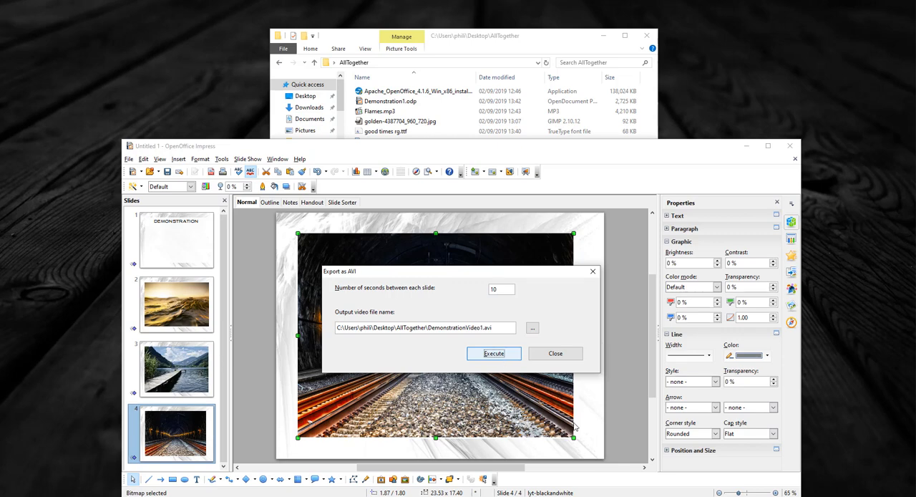
click(492, 353)
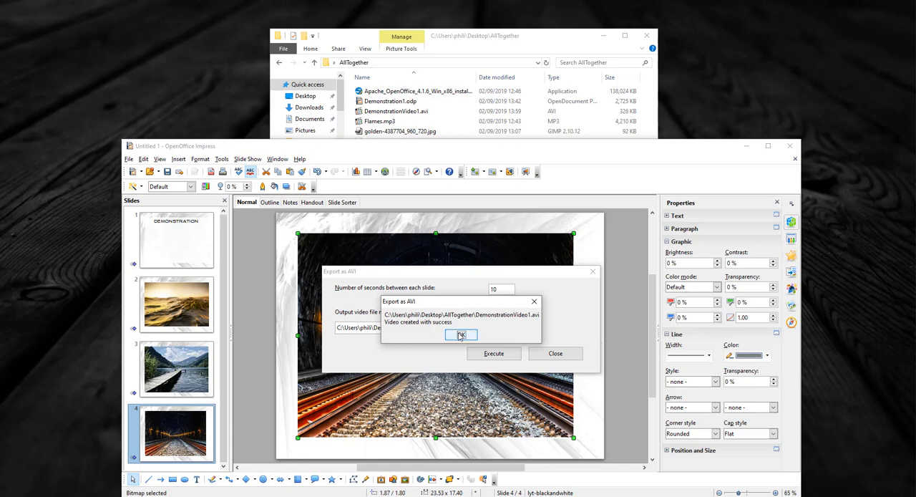
click(460, 335)
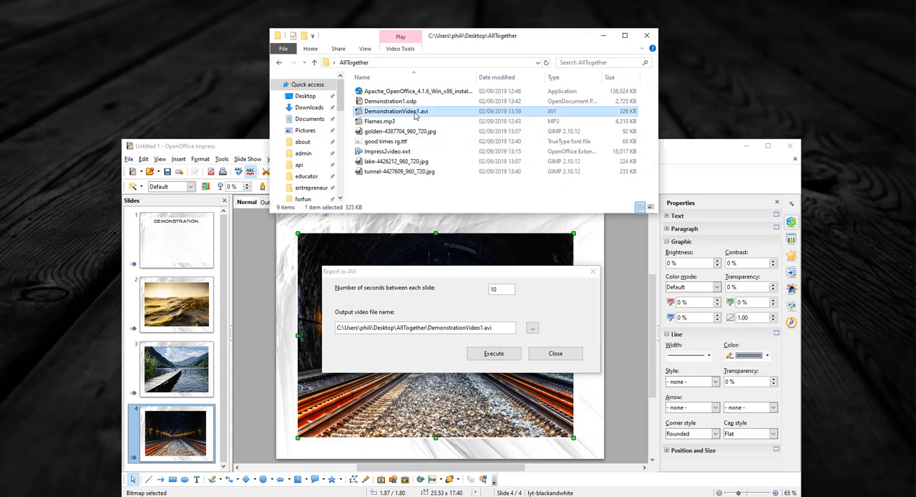
mouse_move(555, 352)
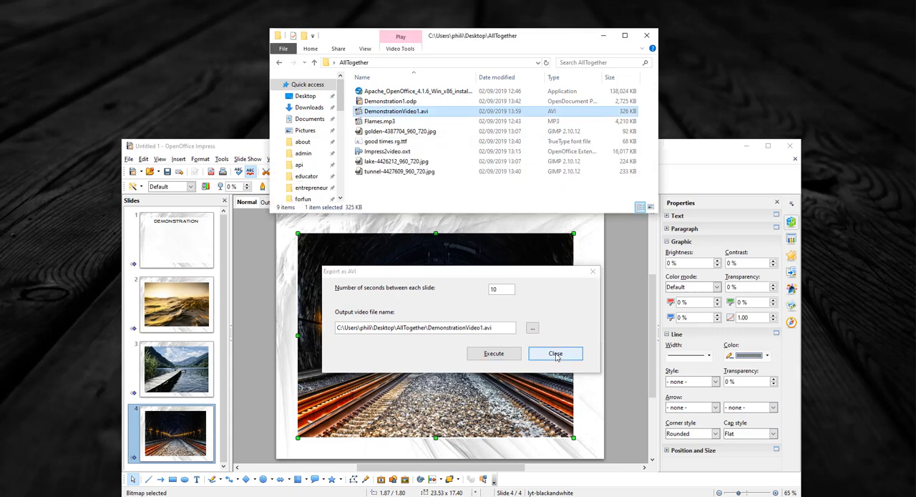
click(556, 352)
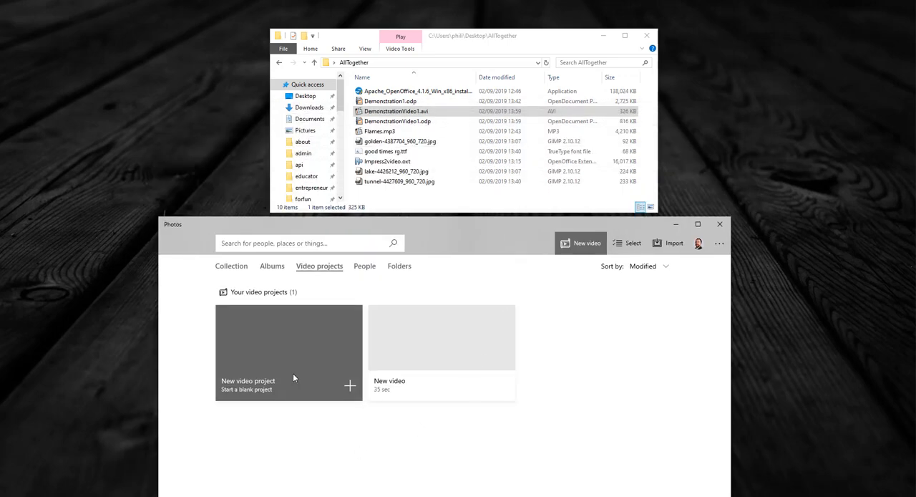
Create a new blank video project named DemonstrationVideo1.
click(289, 350)
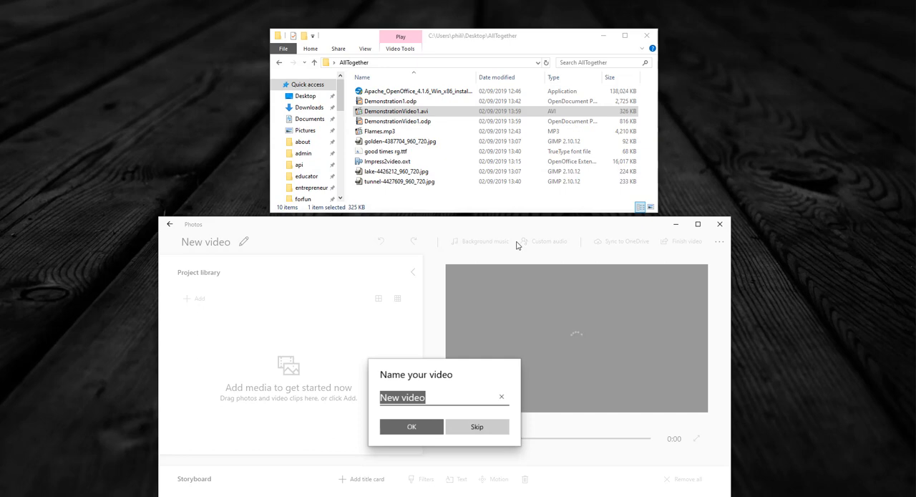
mouse_move(425, 316)
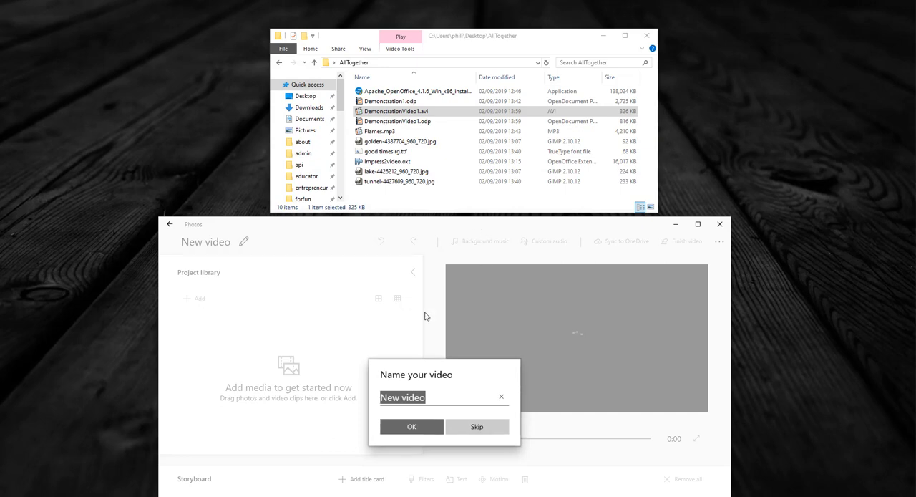
text(Demonstration)
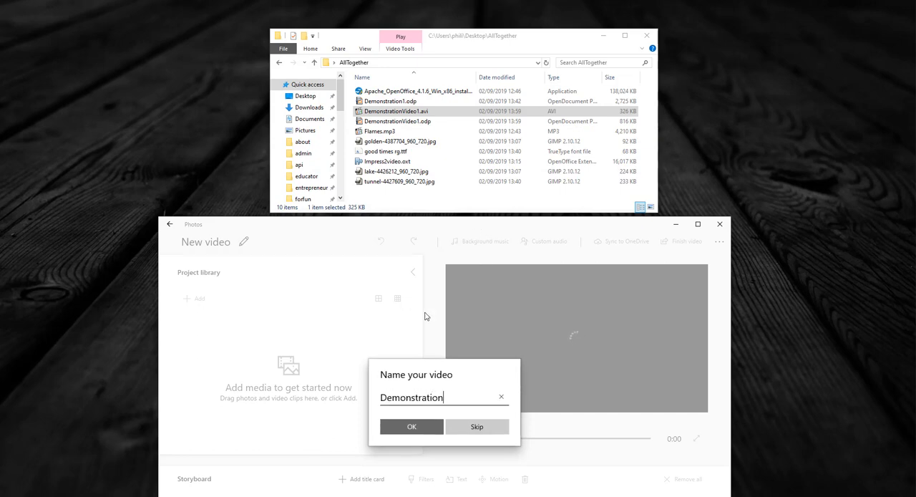
click(475, 426)
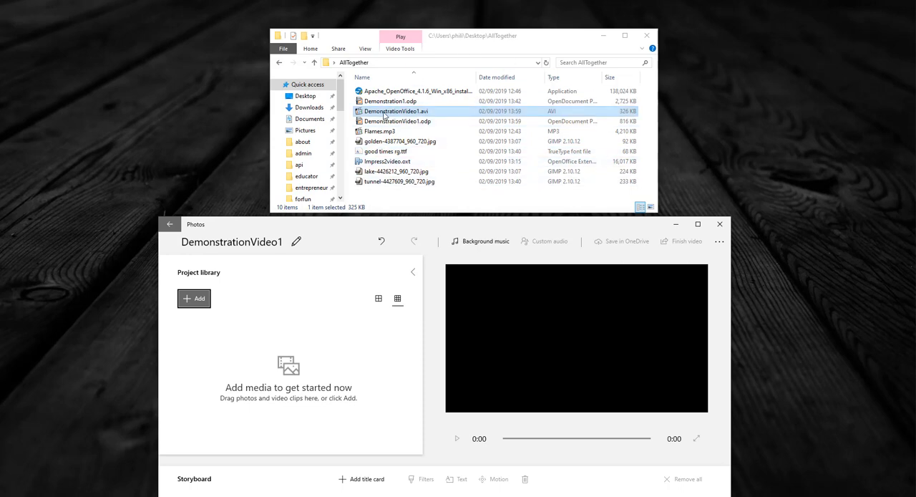
Import DemonstrationVideo1.avi into the project library and place it on the storyboard.
drag(394, 112, 373, 361)
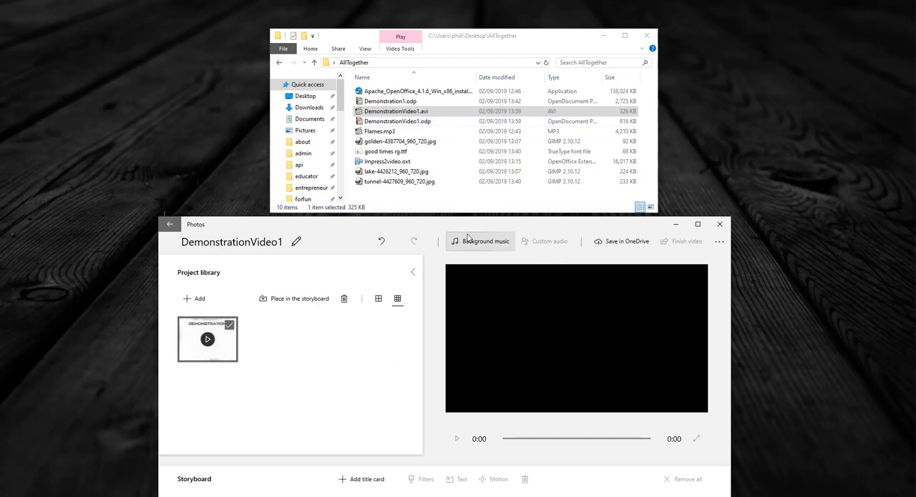
click(480, 240)
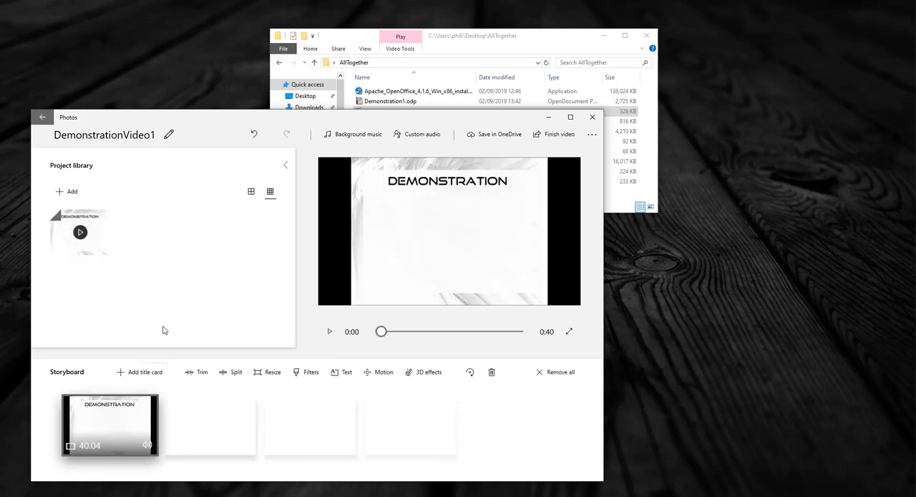
Add Flames - Copy.mp3 as custom audio across the whole 40-second clip.
click(418, 134)
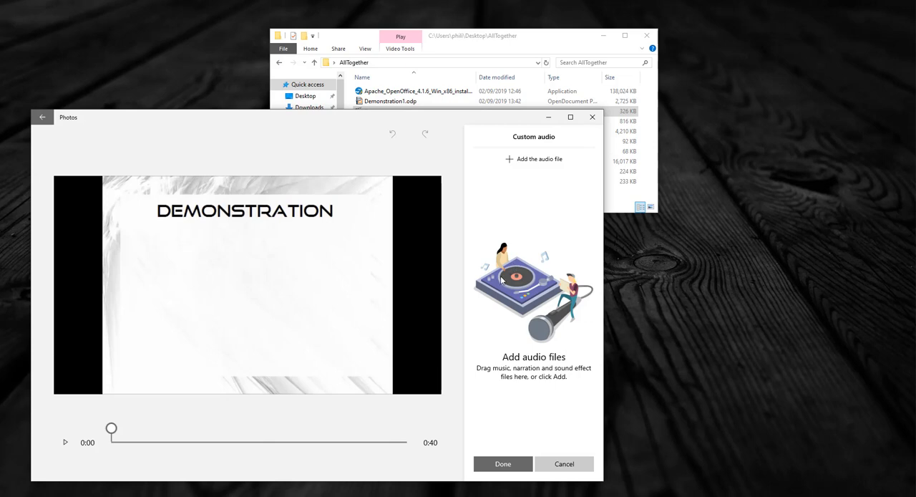
click(393, 112)
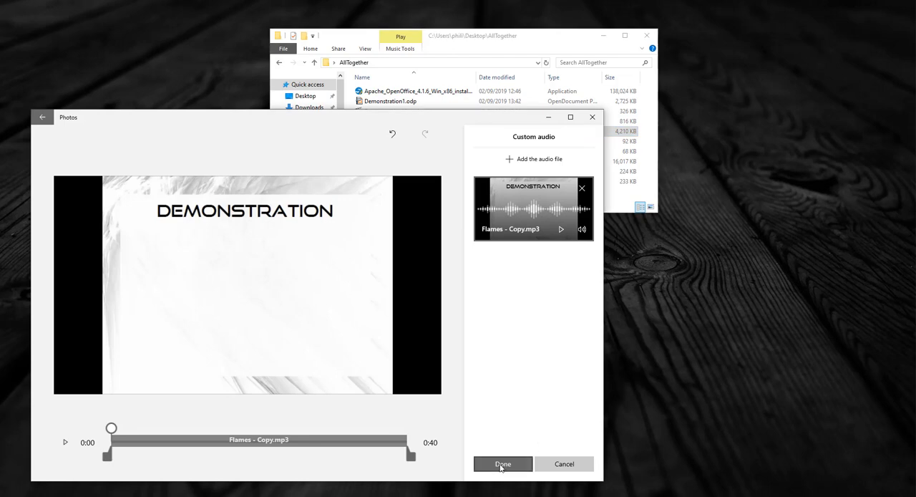
mouse_move(502, 464)
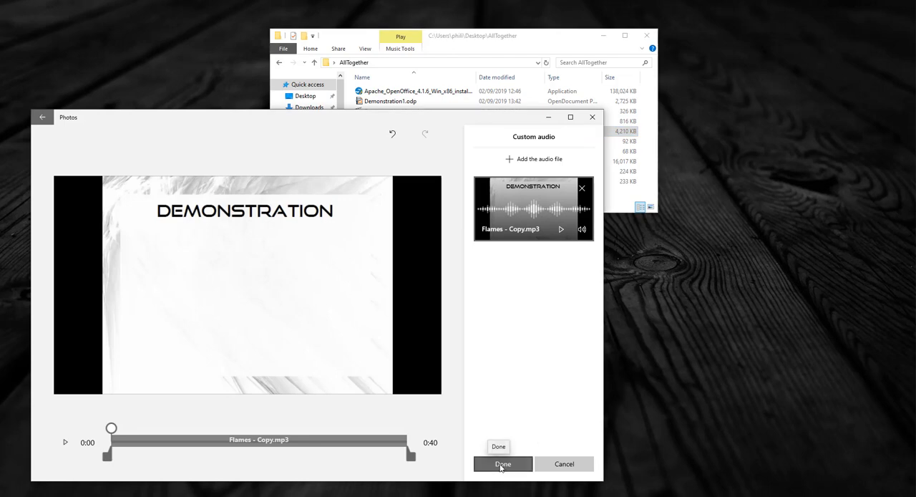
click(502, 464)
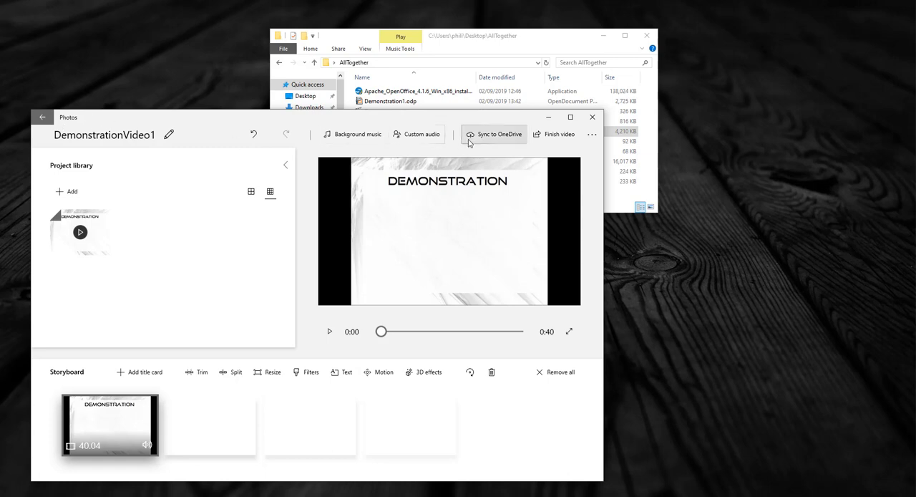
Start exporting the video project at 1080p from the Export your video page.
click(558, 134)
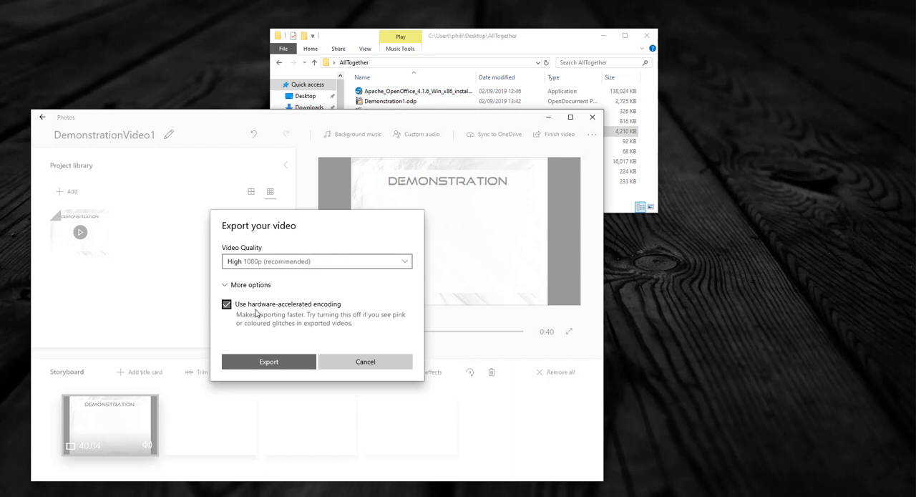
click(365, 360)
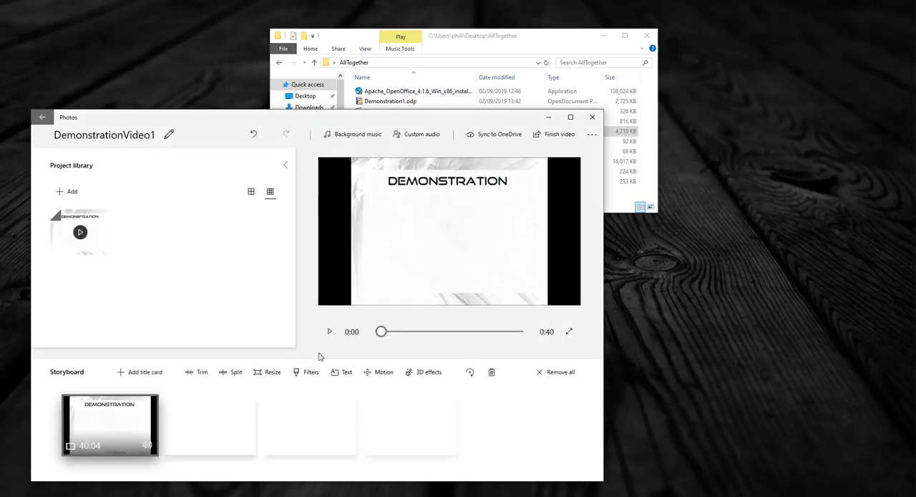
click(558, 135)
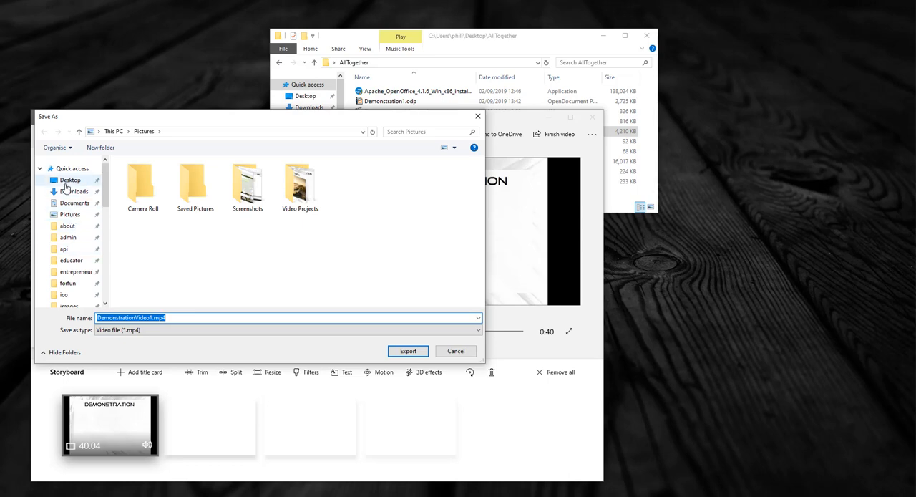
Save the export as DemonstrationVideo1.mp4 in the Desktop's AllTogether folder.
click(69, 180)
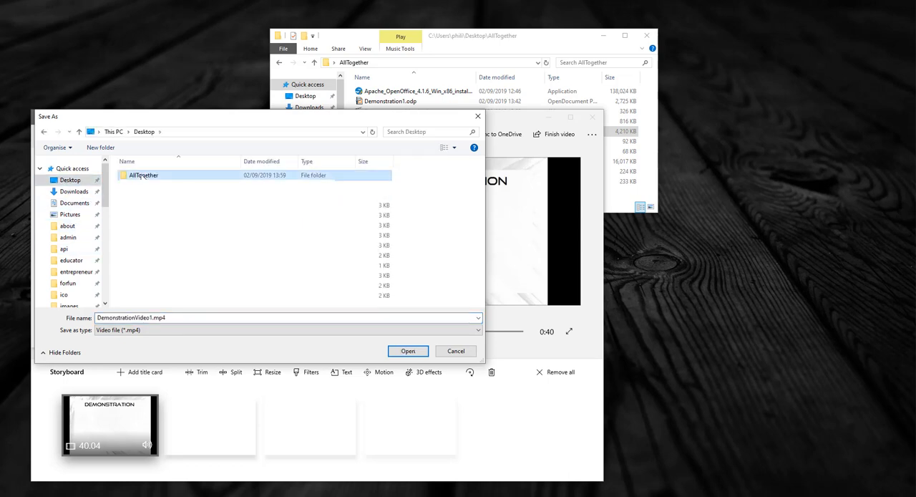
double_click(140, 174)
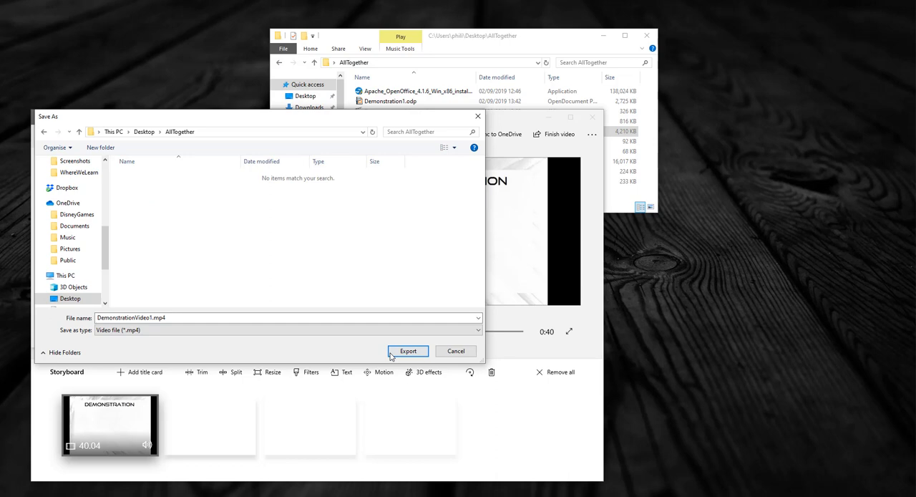
click(408, 351)
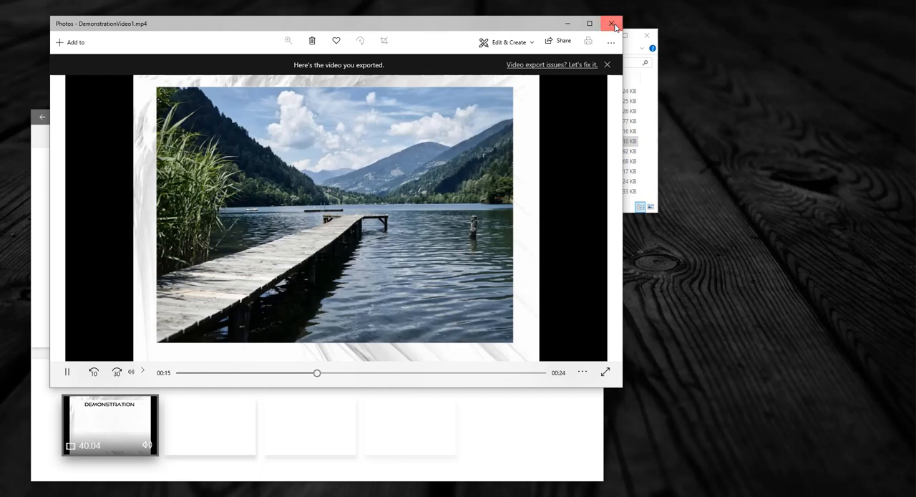
Close the video preview and the Photos editor, then select DemonstrationVideo1.mp4 in AllTogether.
click(613, 23)
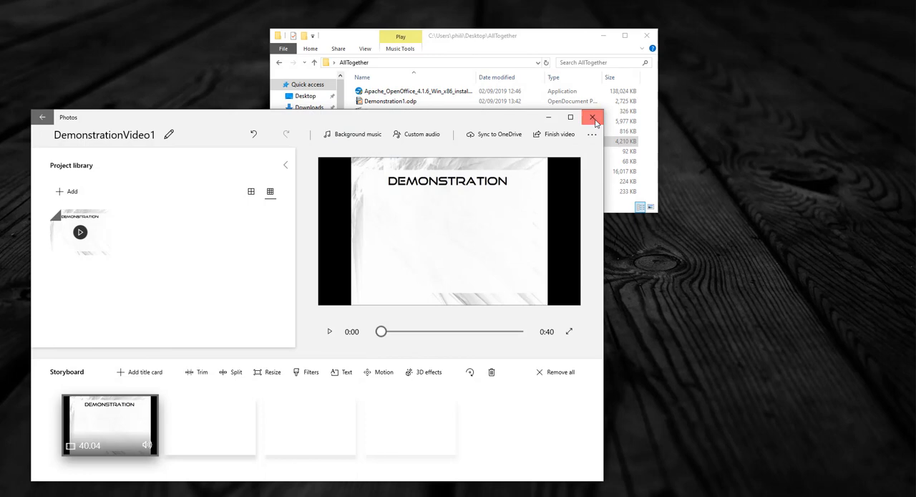
click(592, 117)
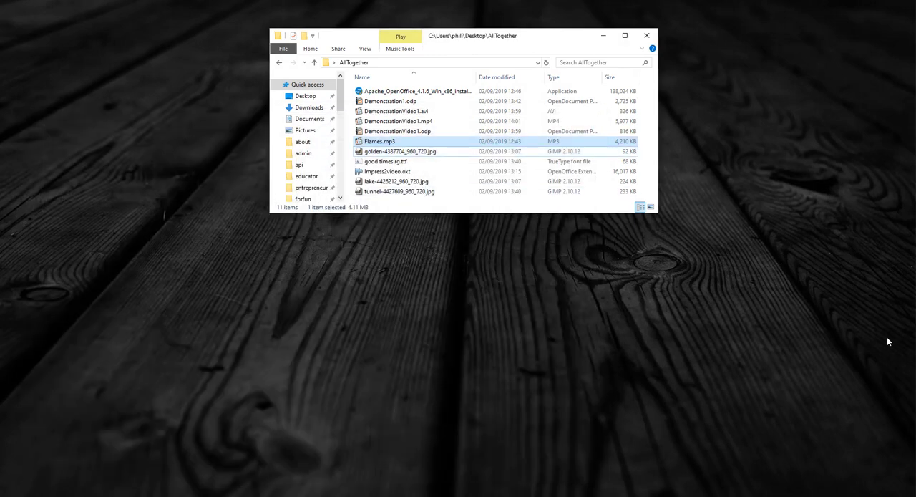
click(398, 120)
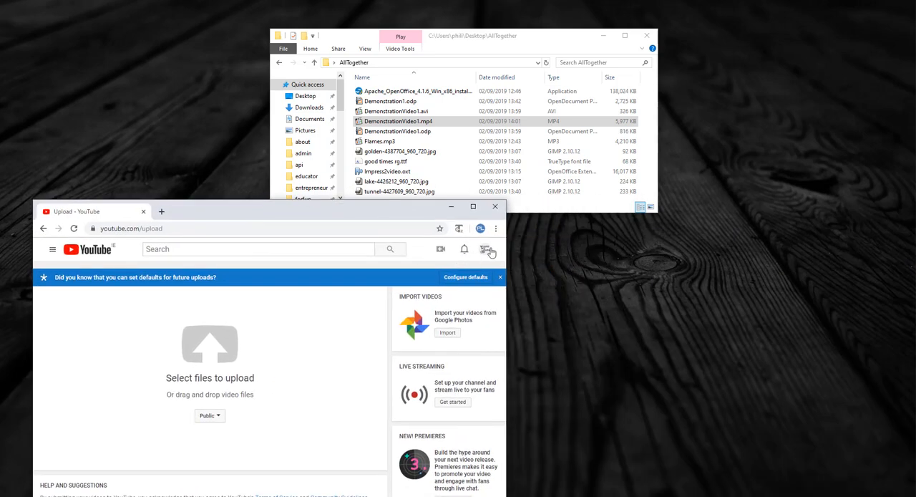
Upload DemonstrationVideo1.mp4 to YouTube and title it Demonstration Video 1.
click(486, 249)
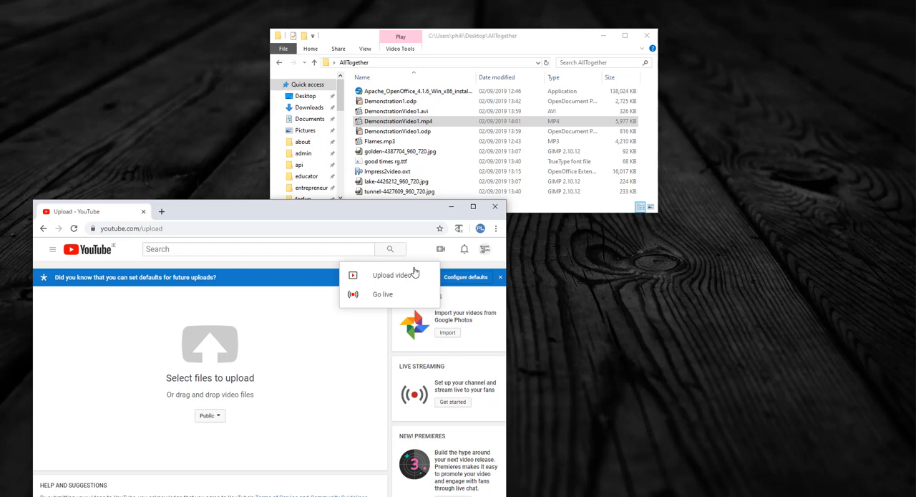
click(393, 275)
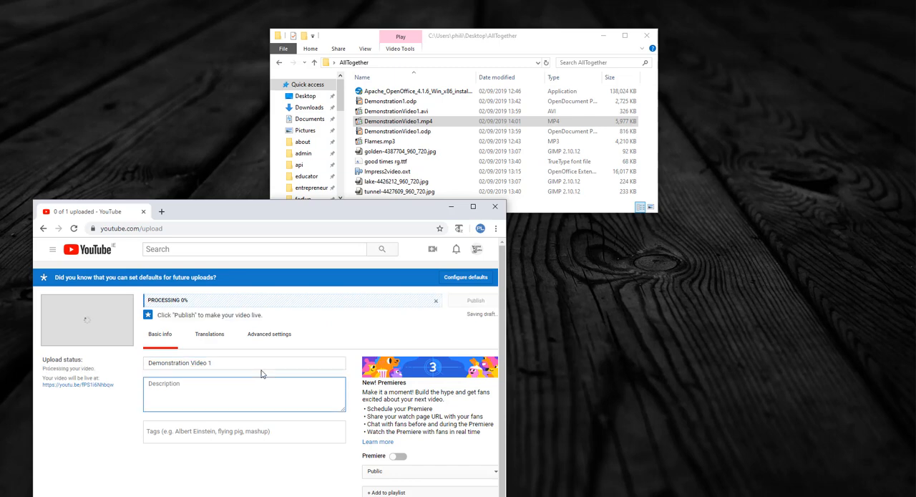
text(Demoing how to create pretty video content for free)
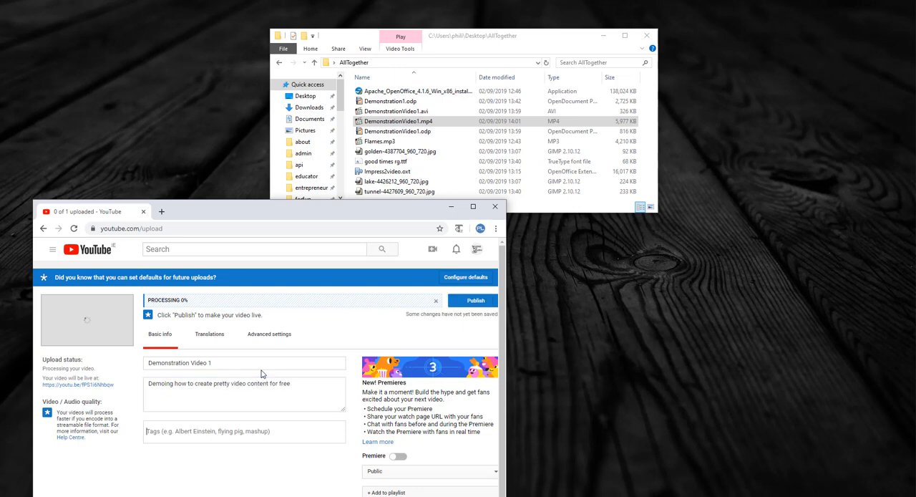
Add the description and tags WhereWeLearn, demonstration, sample content, then publish.
text(WhereWeLearn)
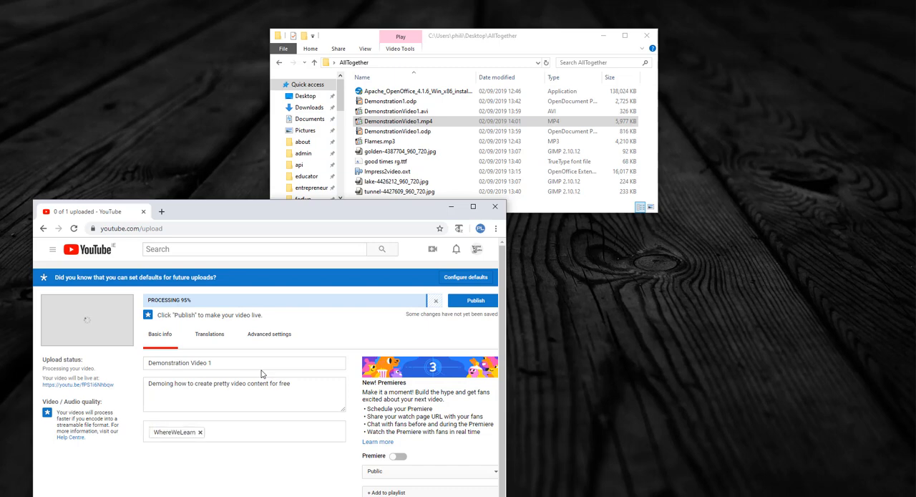
text(demonstration sample content)
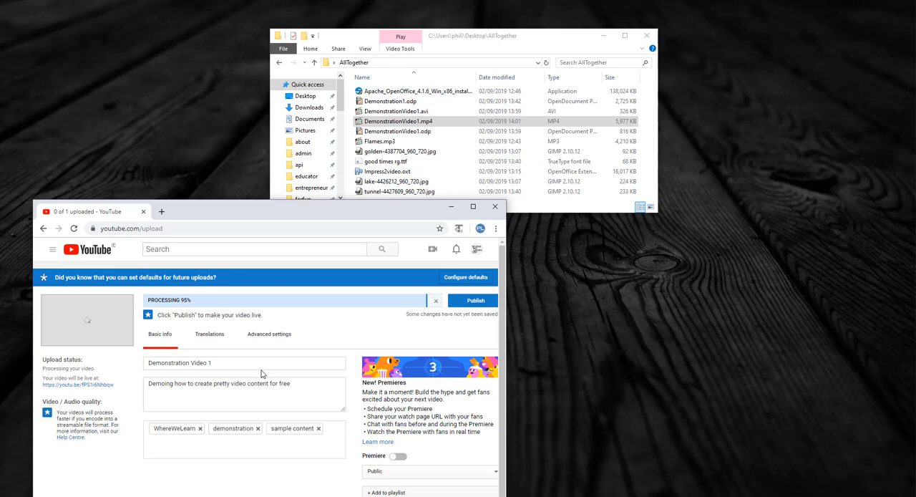
click(244, 363)
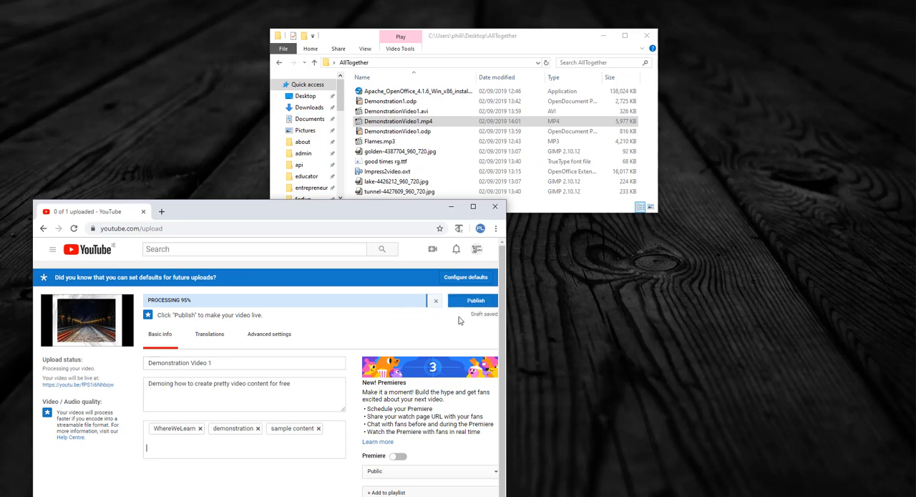
mouse_move(472, 301)
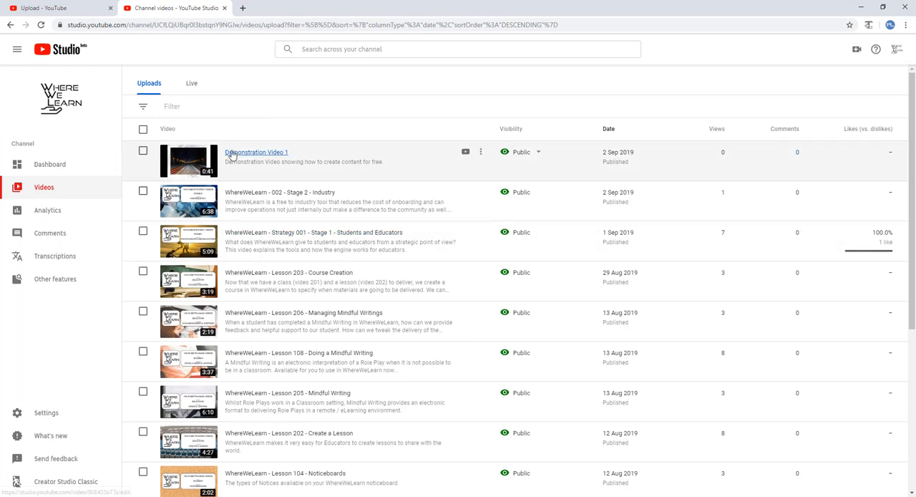
Open Demonstration Video 1's details in YouTube Studio and follow its public Video URL.
click(254, 152)
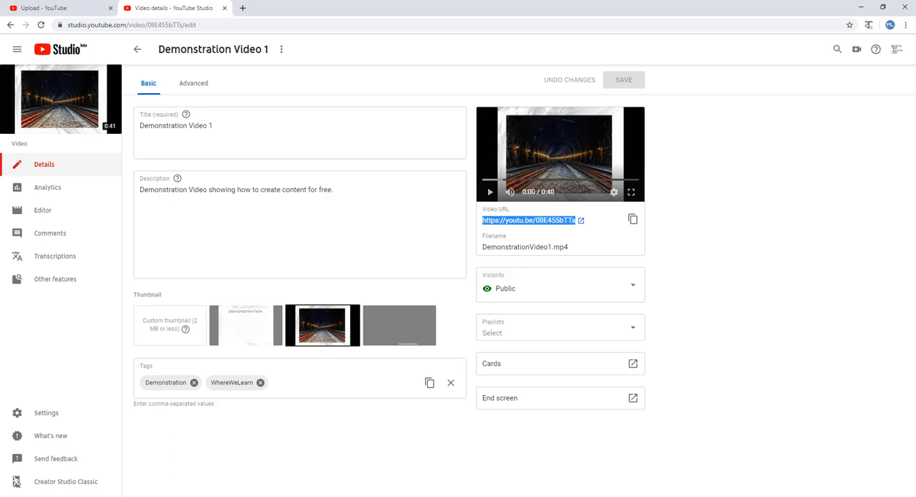
mouse_move(728, 325)
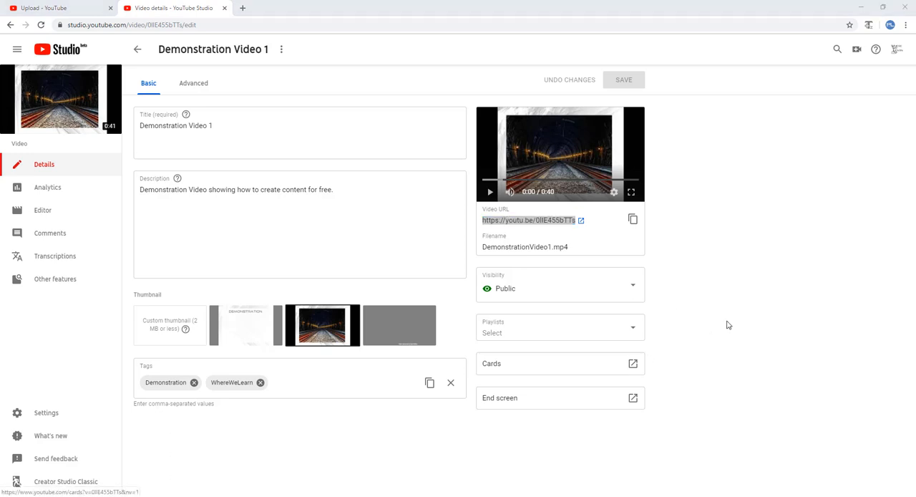
click(129, 25)
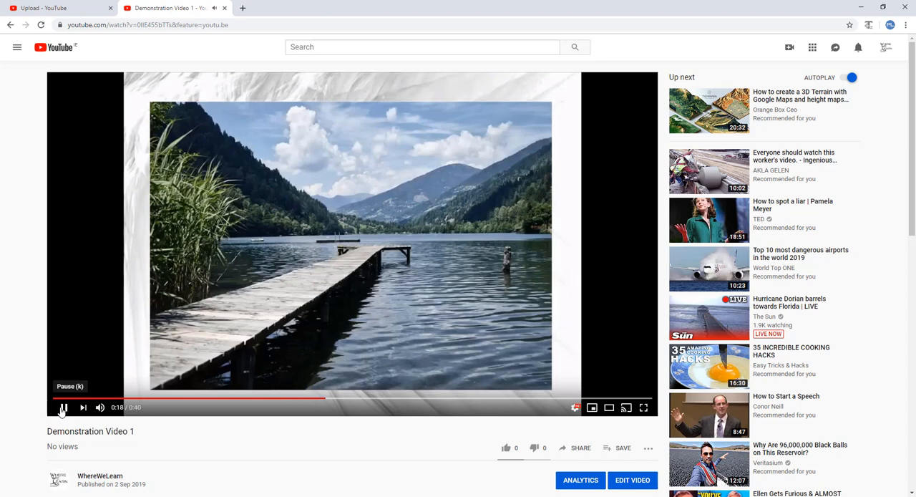
Pause the published Demonstration Video 1 and switch to the WhereWeLearn.com website.
click(63, 407)
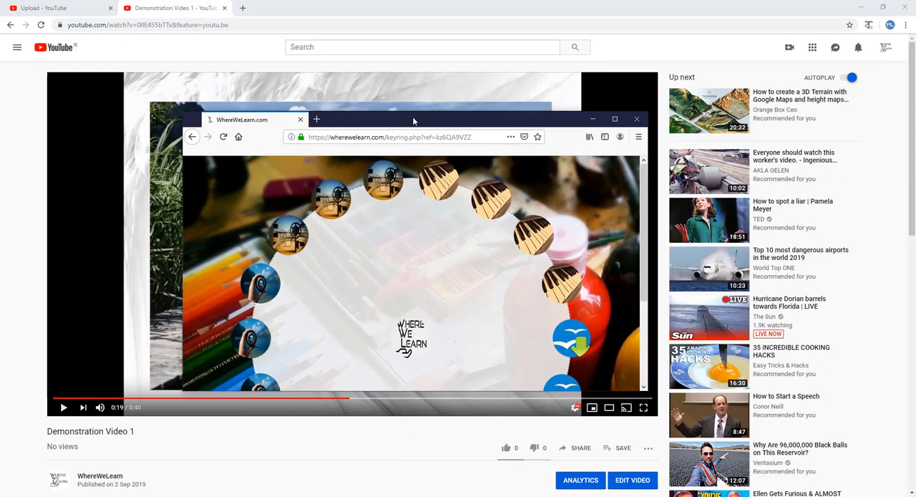
click(614, 118)
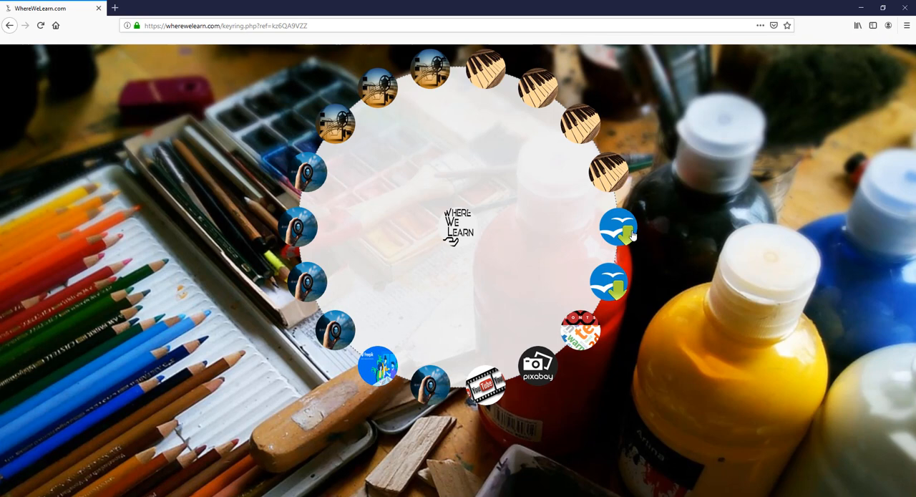
mouse_move(609, 283)
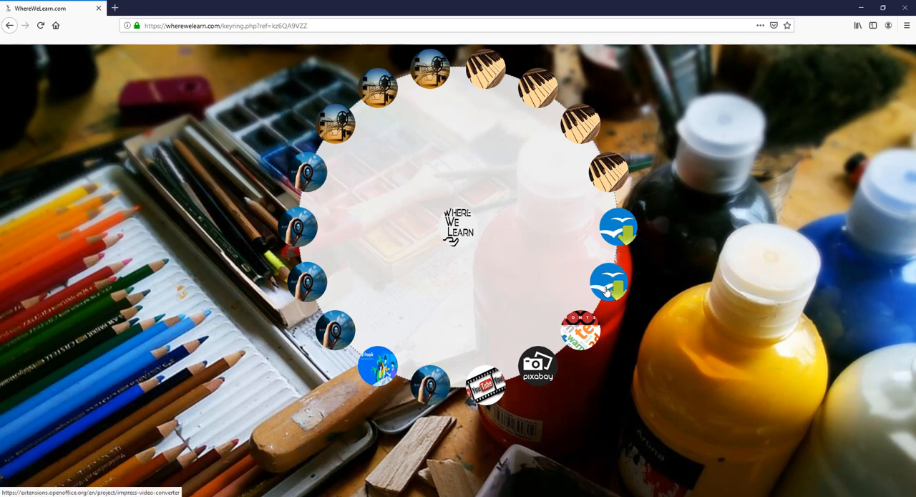
mouse_move(580, 332)
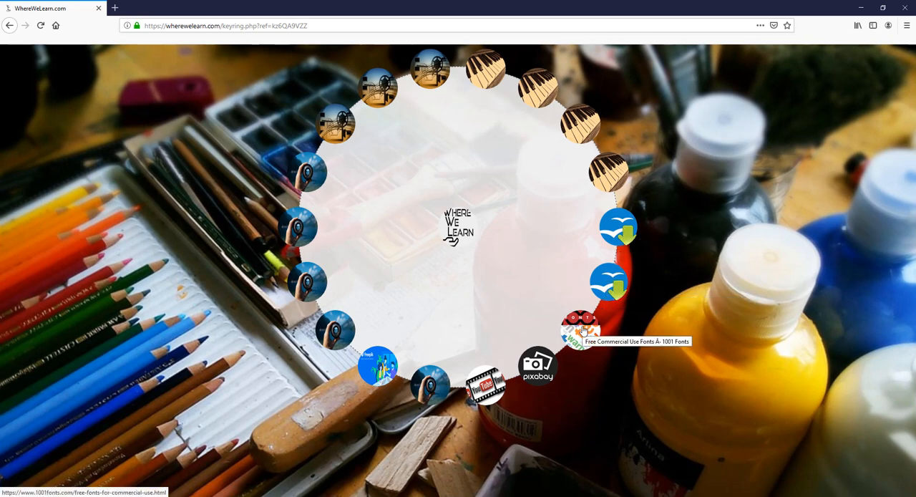